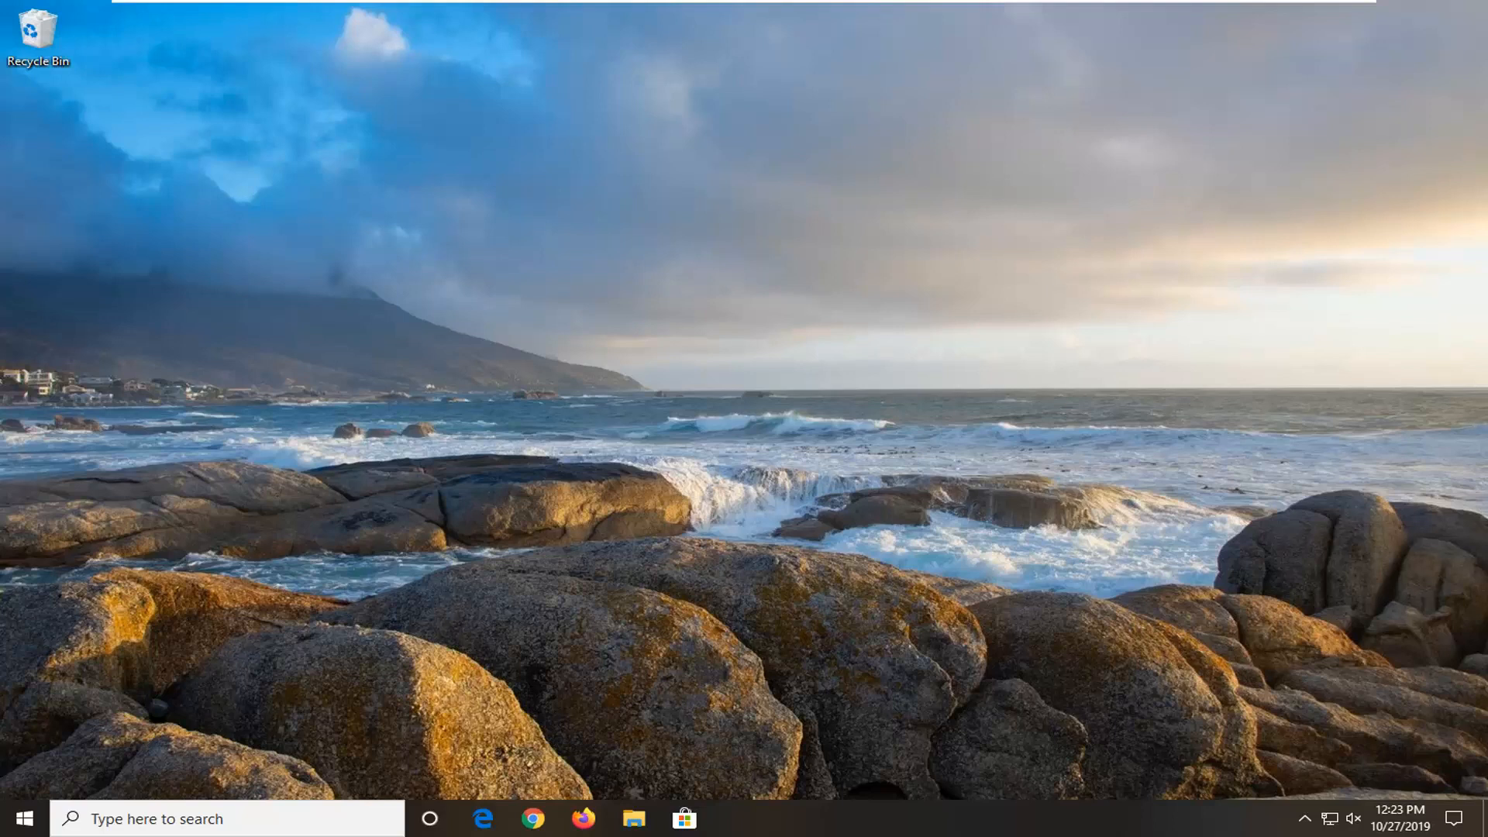
- Search the Start menu for 'services' and scroll the Services list toward Windows Audio
left_click(16, 818)
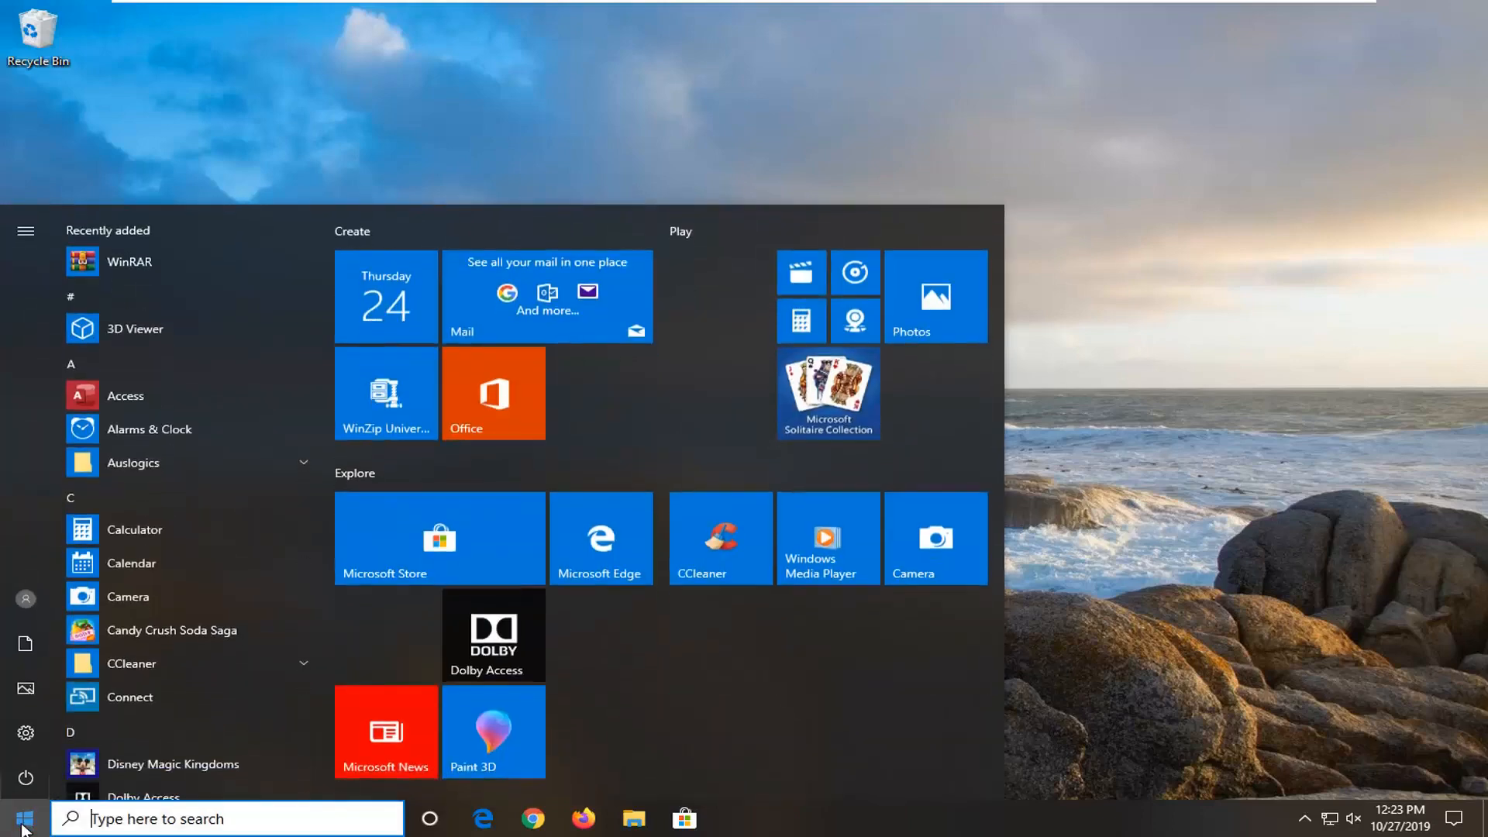
type("services")
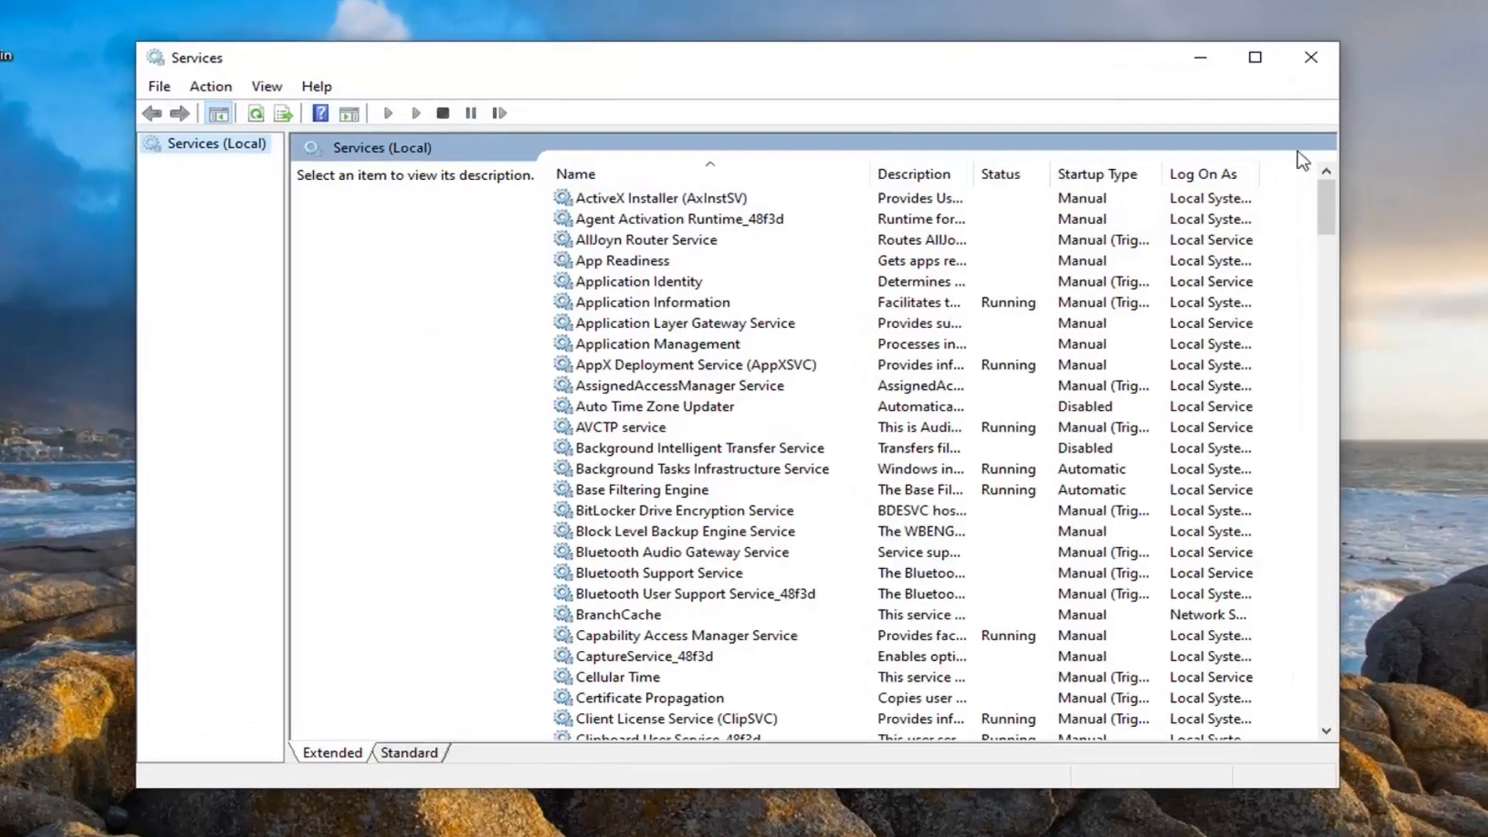
scroll("down", 3)
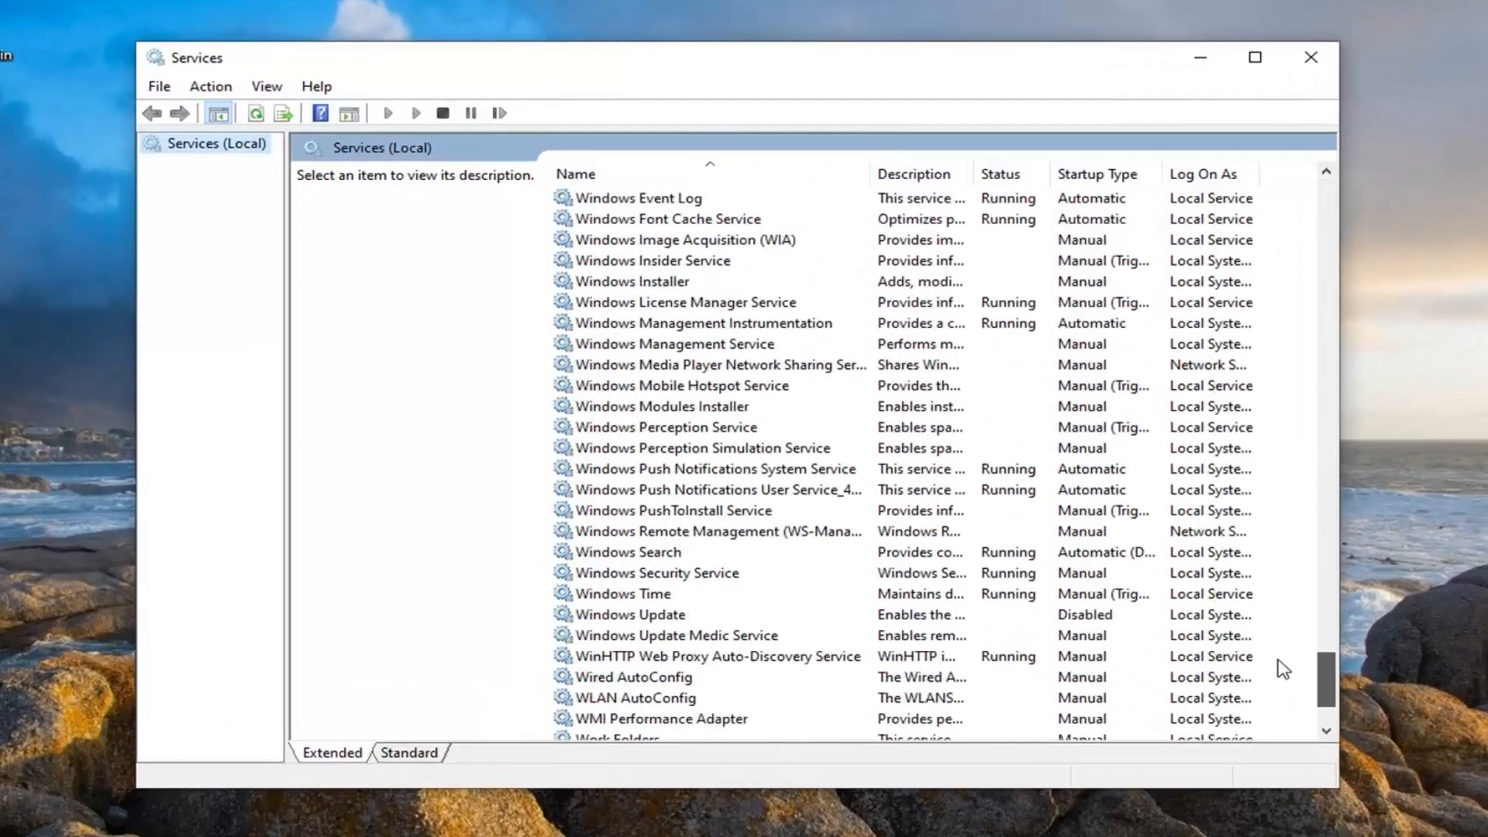
scroll("up", 3)
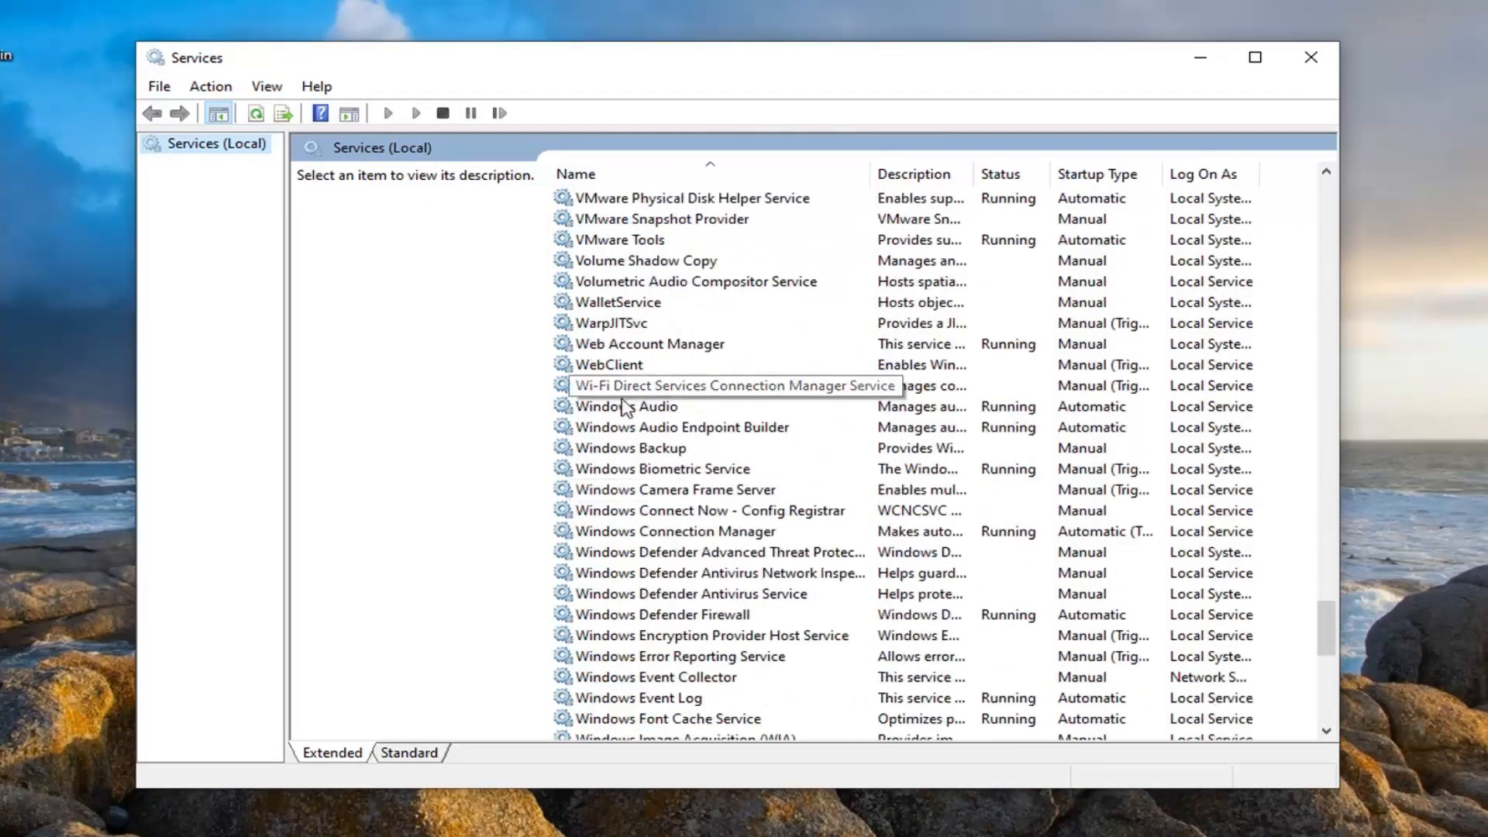
- In Windows Audio properties, switch the Log On option to 'This account'
double_click(627, 406)
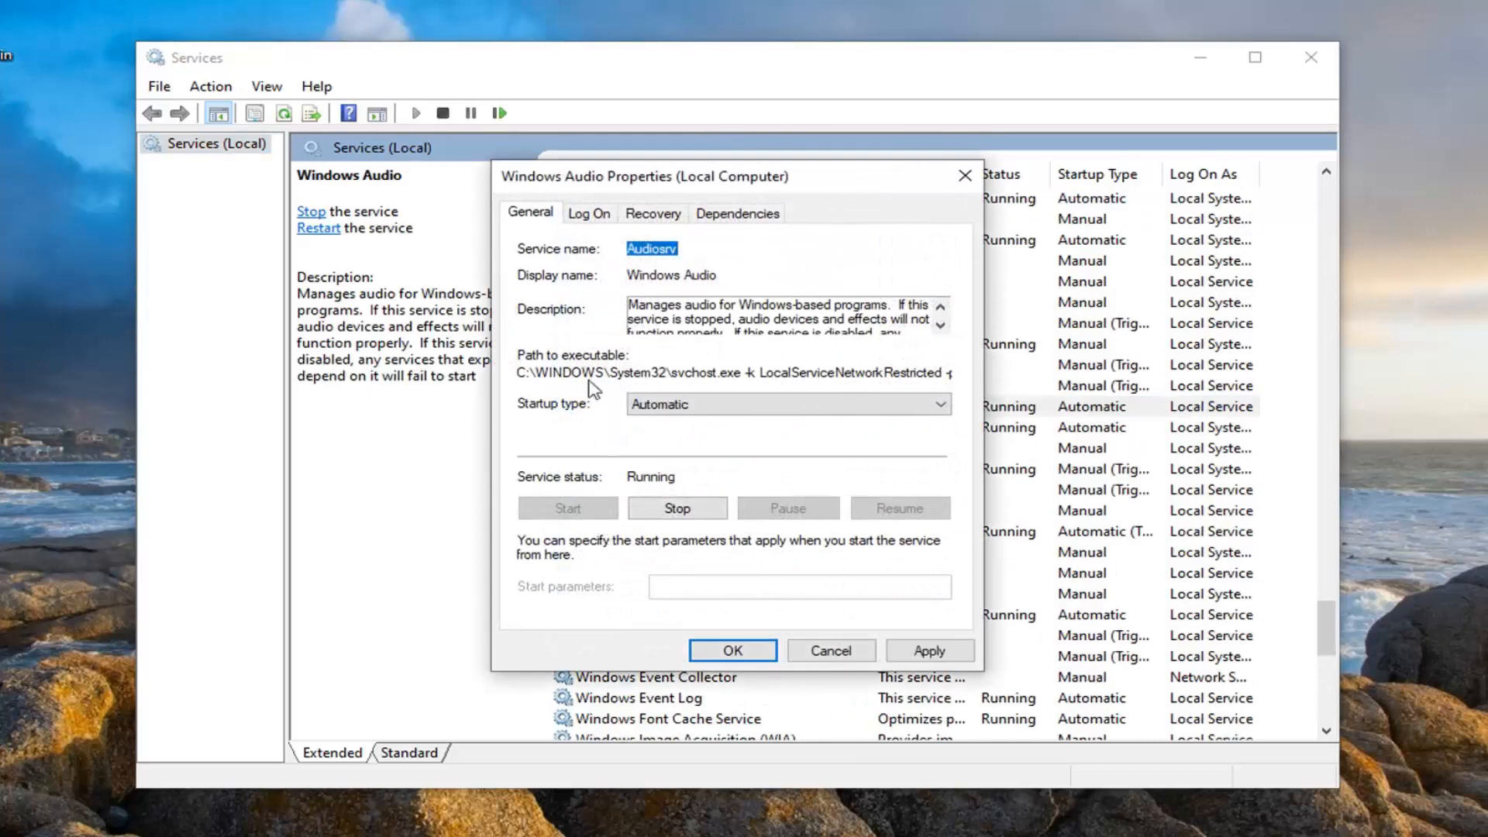
left_click(589, 212)
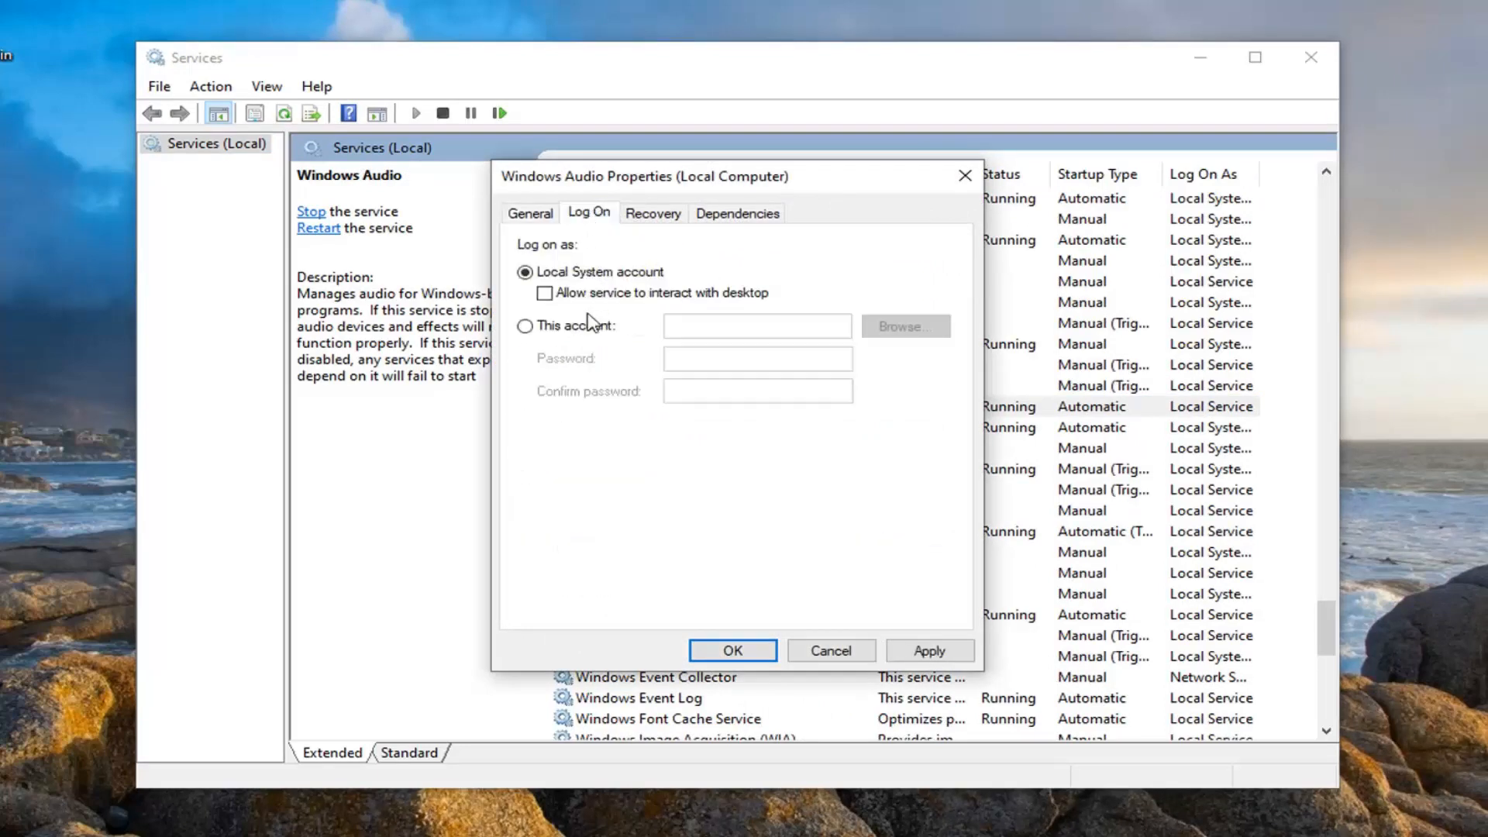
left_click(525, 325)
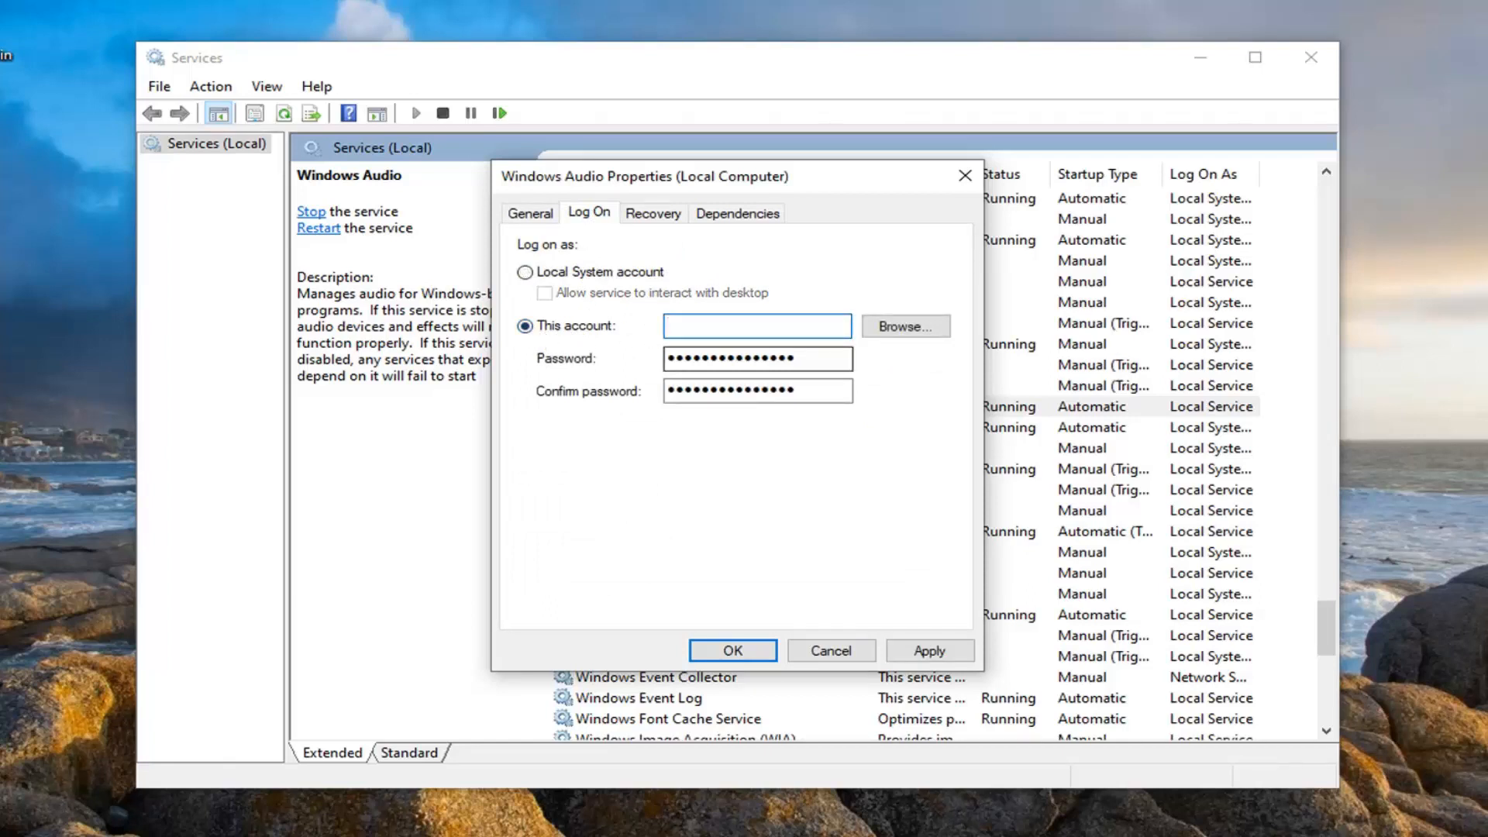
left_click(756, 325)
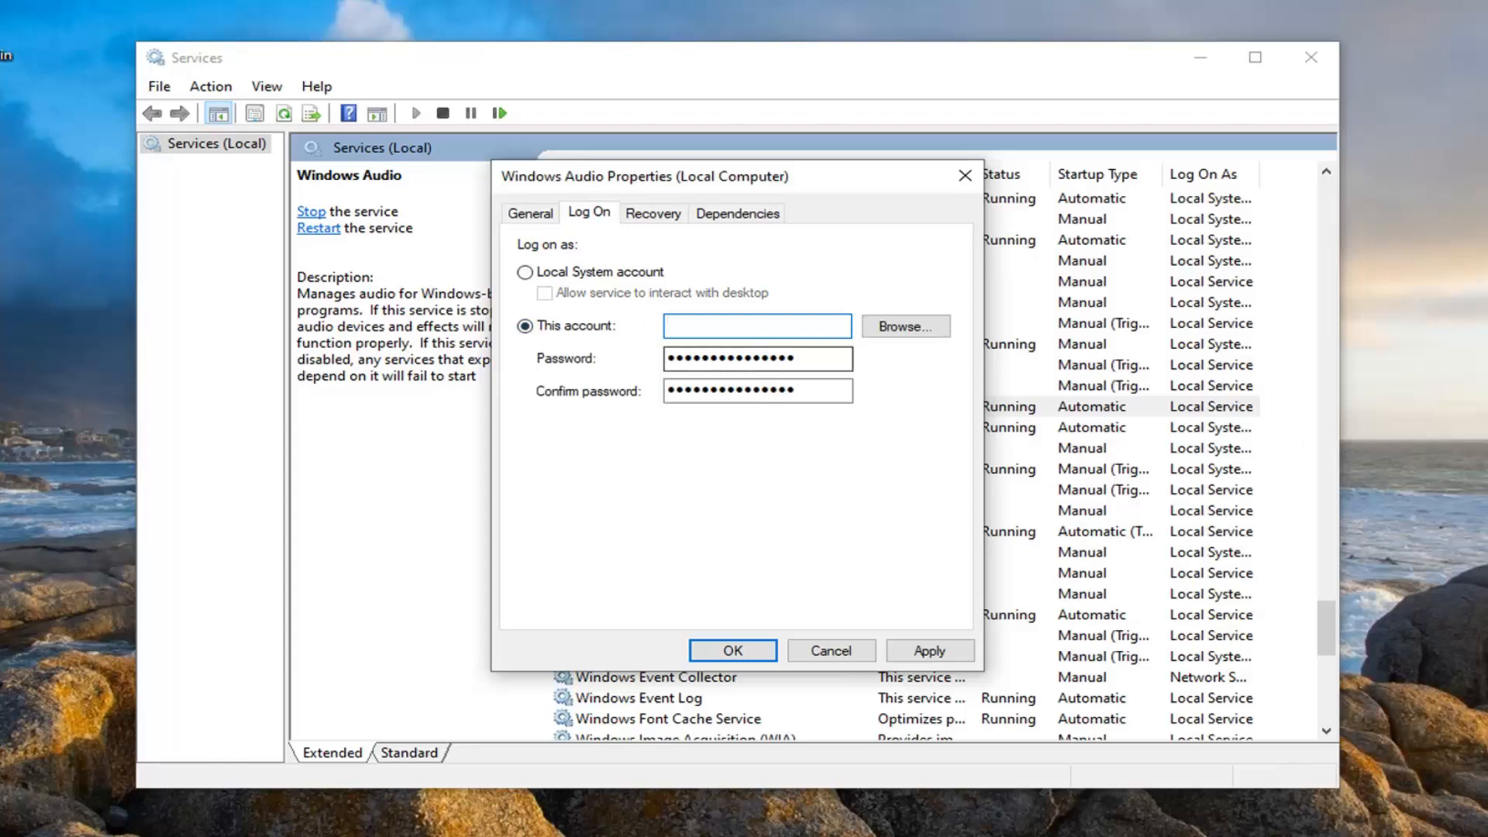
- Enter 'Local Service' as the account and fill in both password fields
type("Local Se")
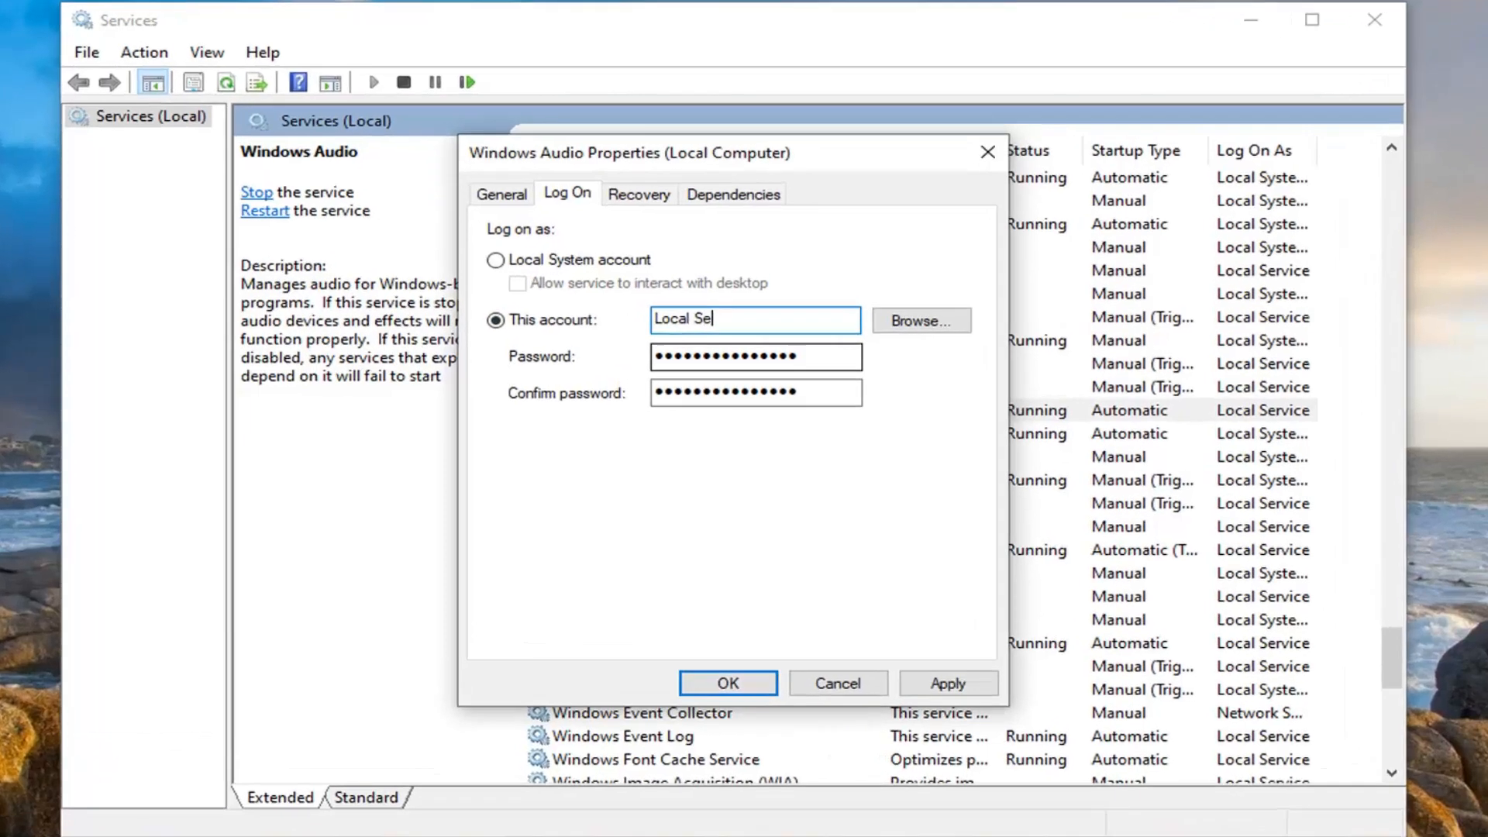
type("rvice")
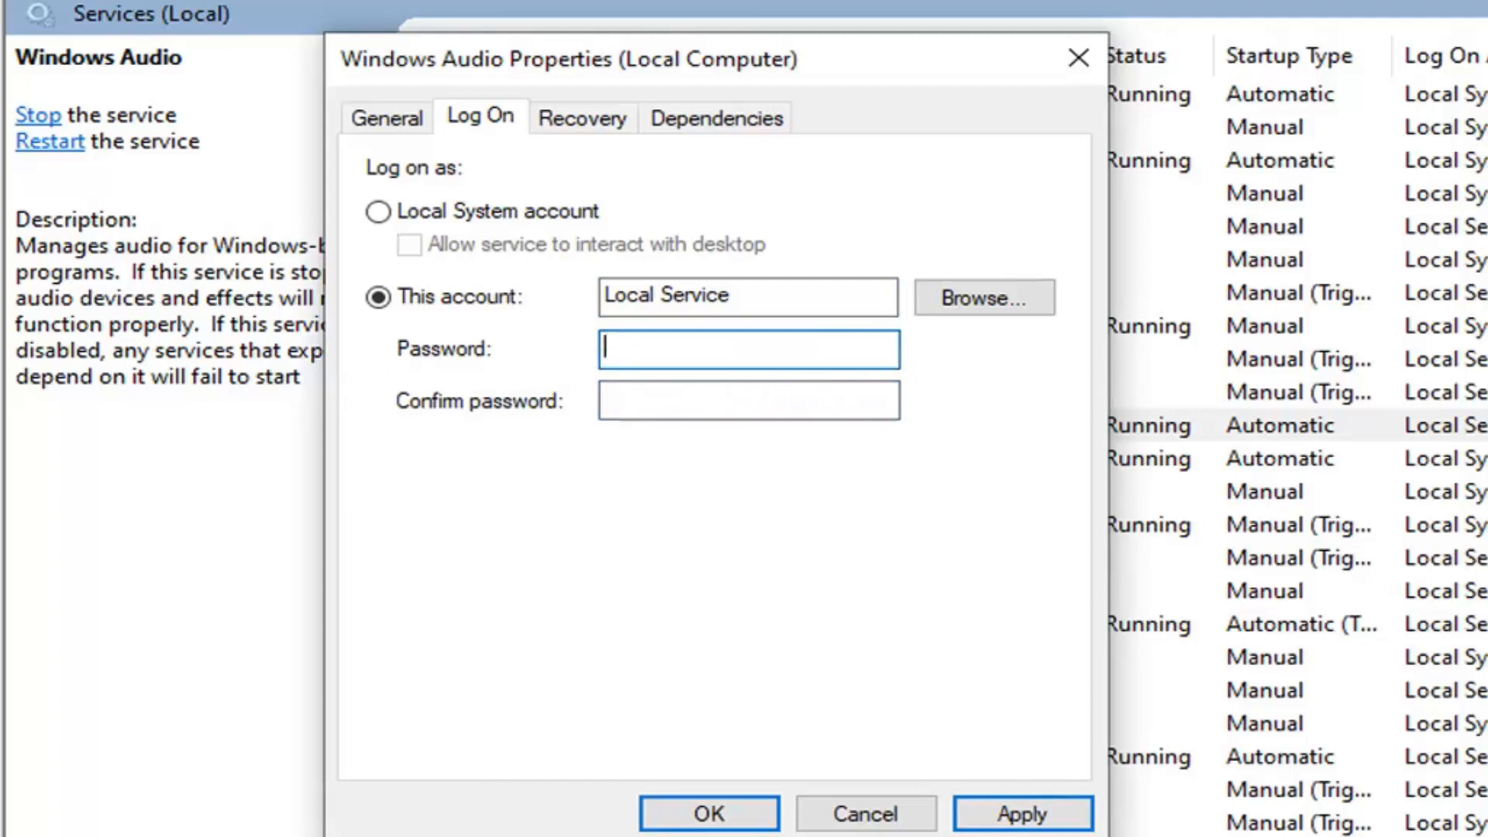
type("••••")
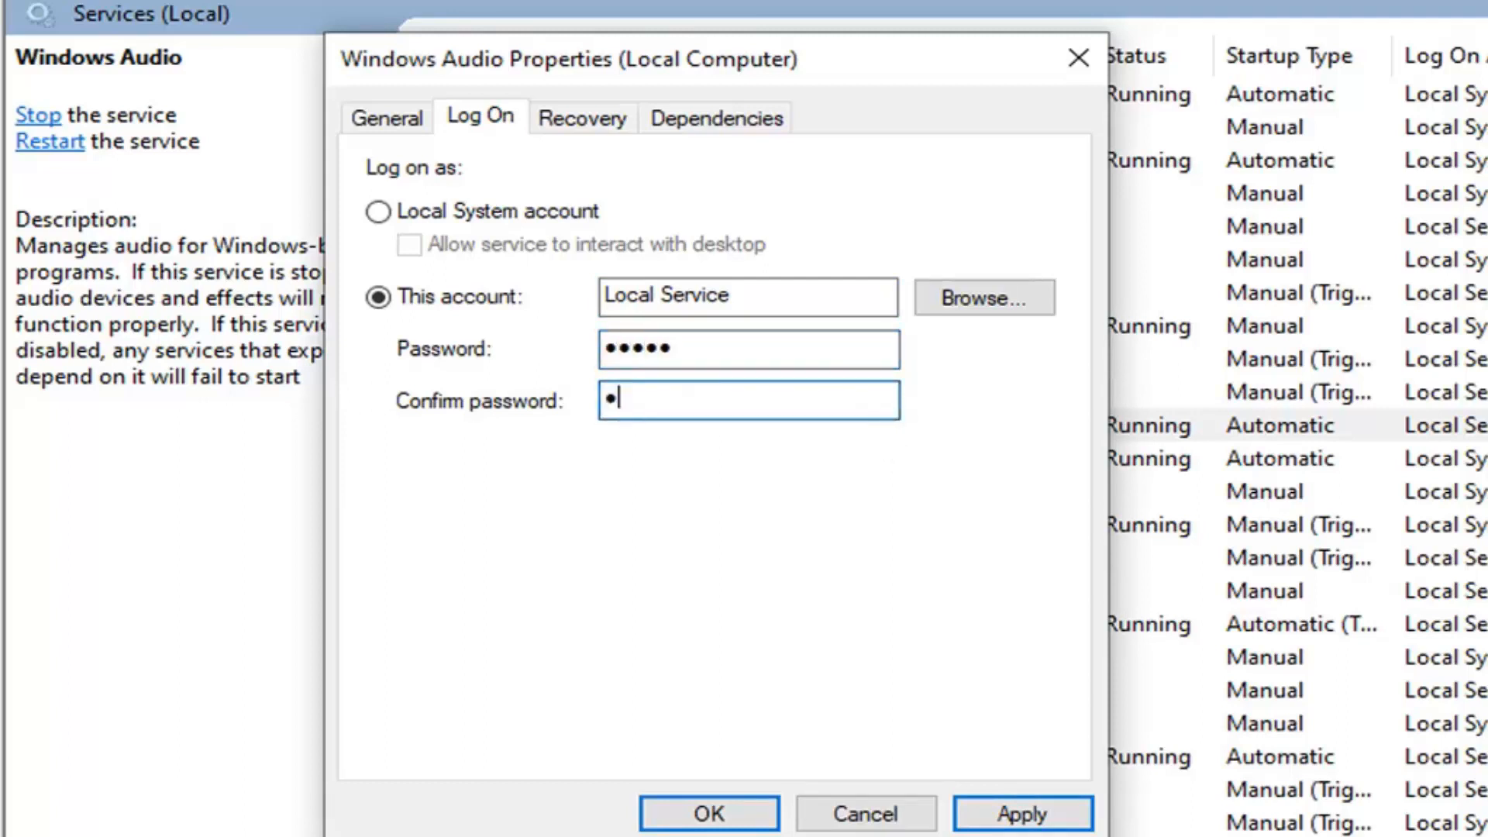
type("••••")
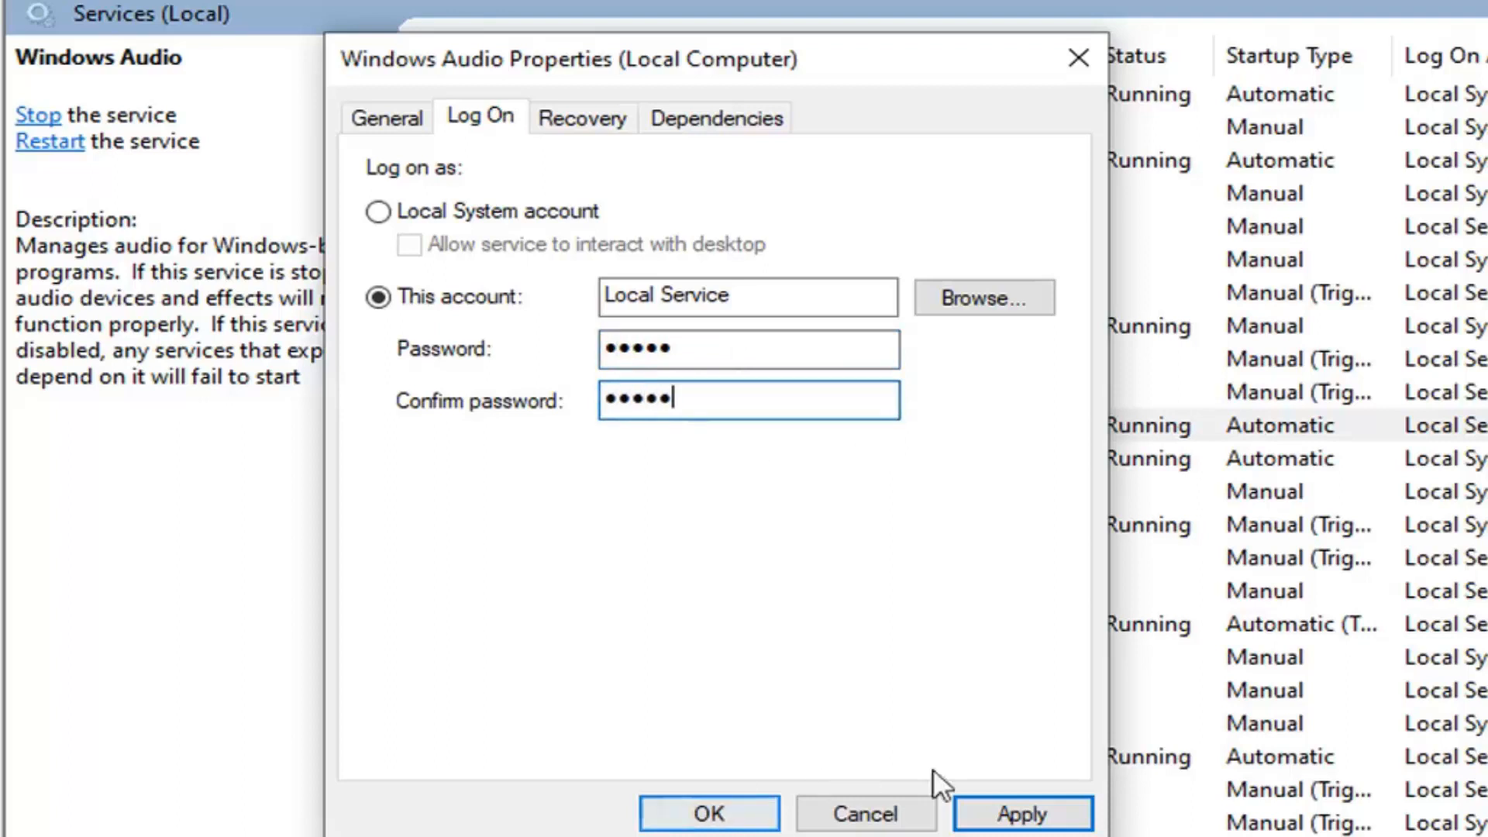
- Apply the log-on change and dismiss the rights-granted and restart-required notices
left_click(1022, 813)
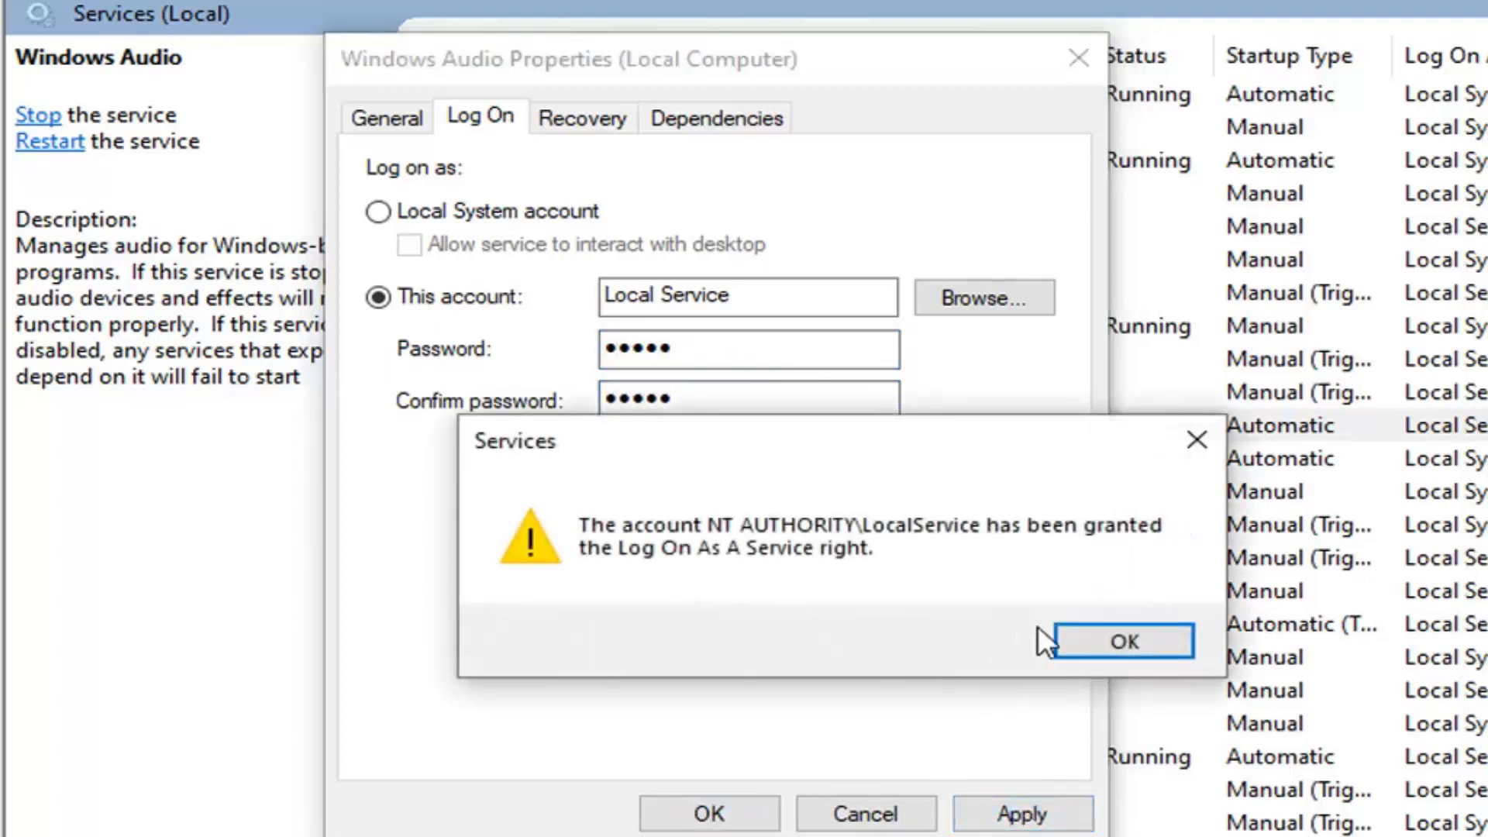
mouse_move(992, 546)
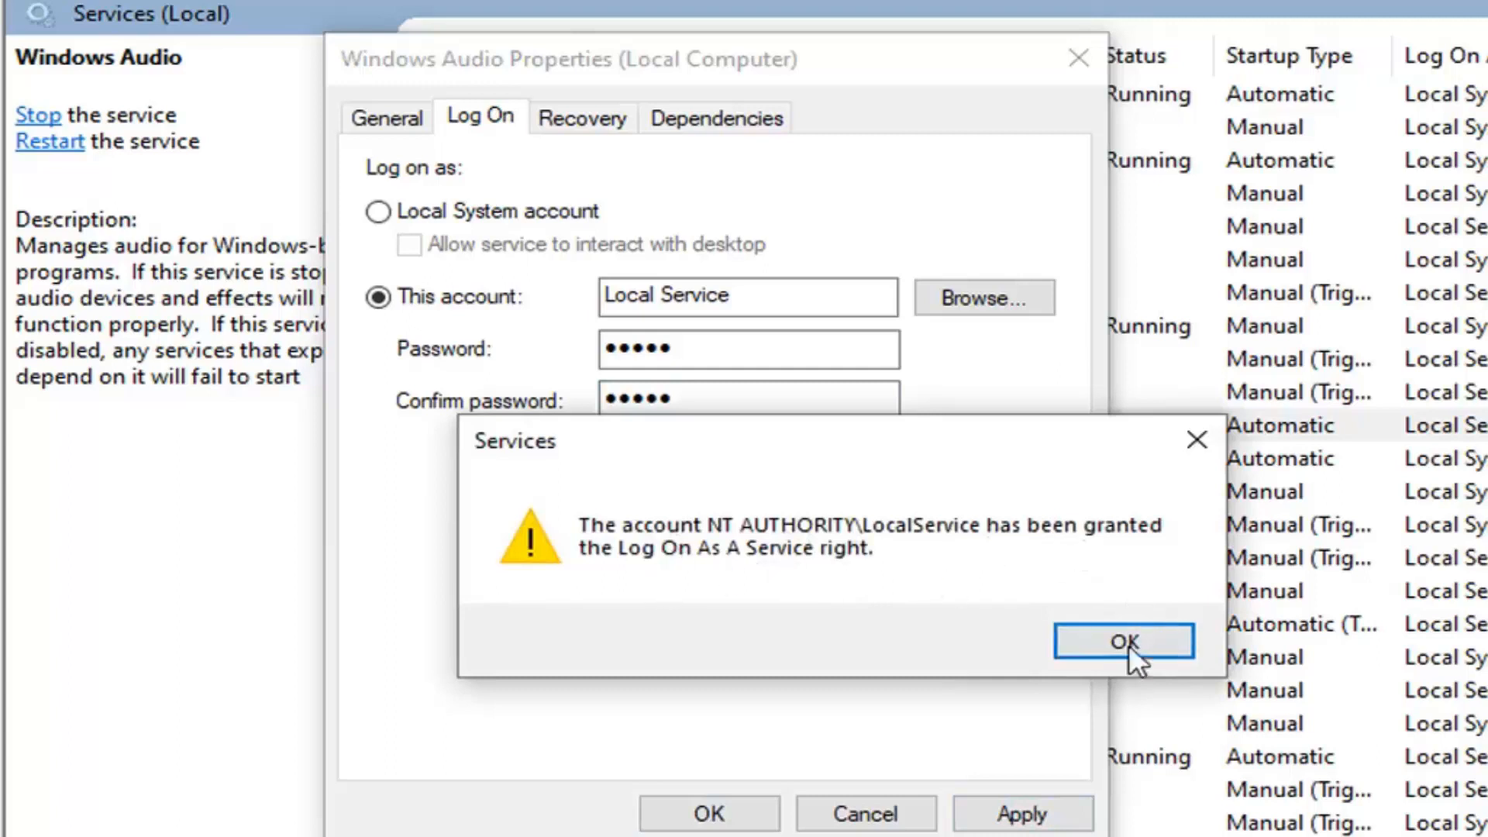
left_click(1124, 641)
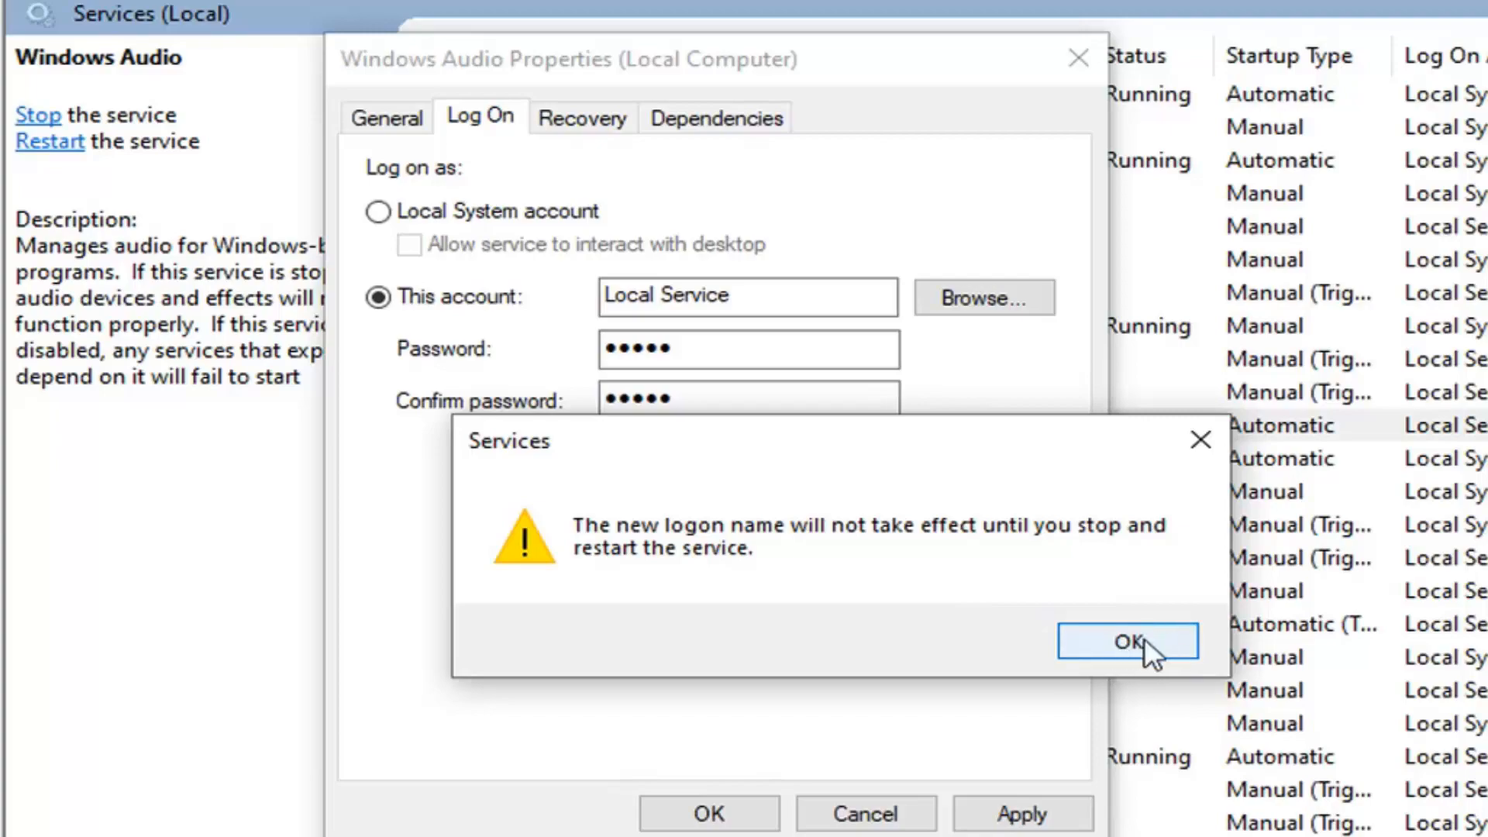
left_click(1128, 642)
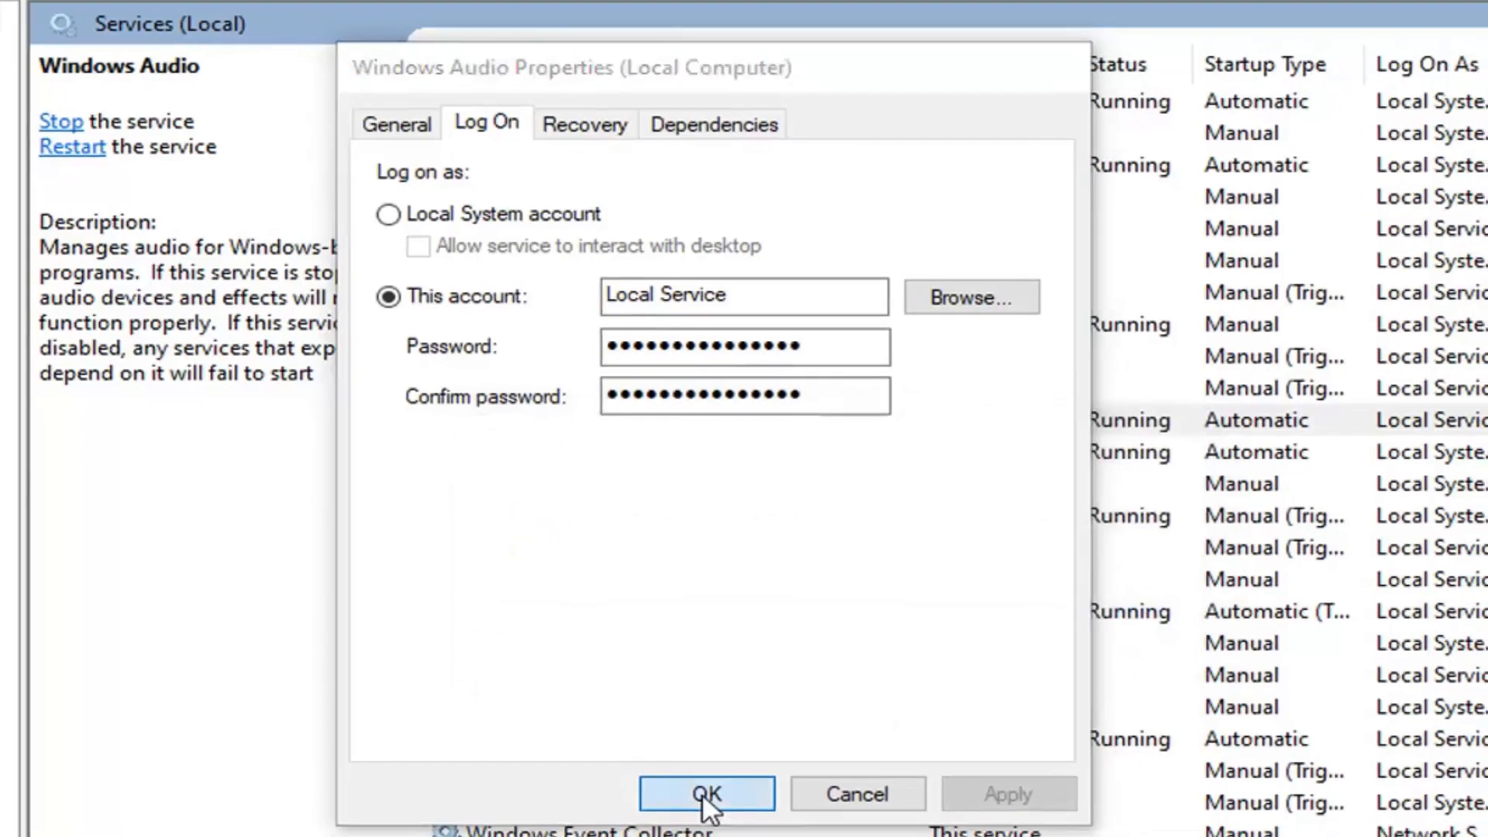
- Close the properties with OK and restart the Windows Audio service
left_click(706, 793)
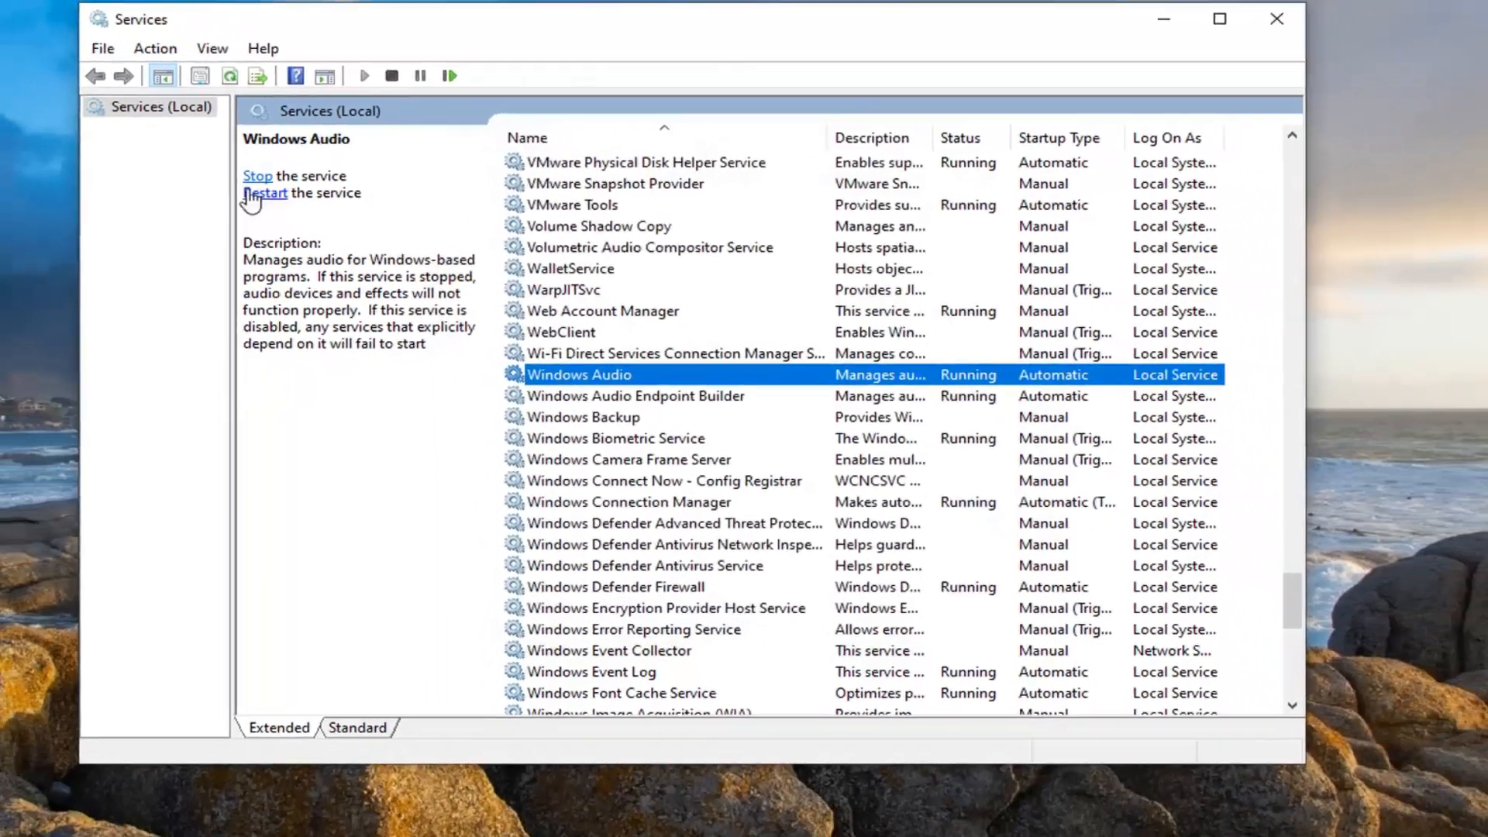
left_click(265, 193)
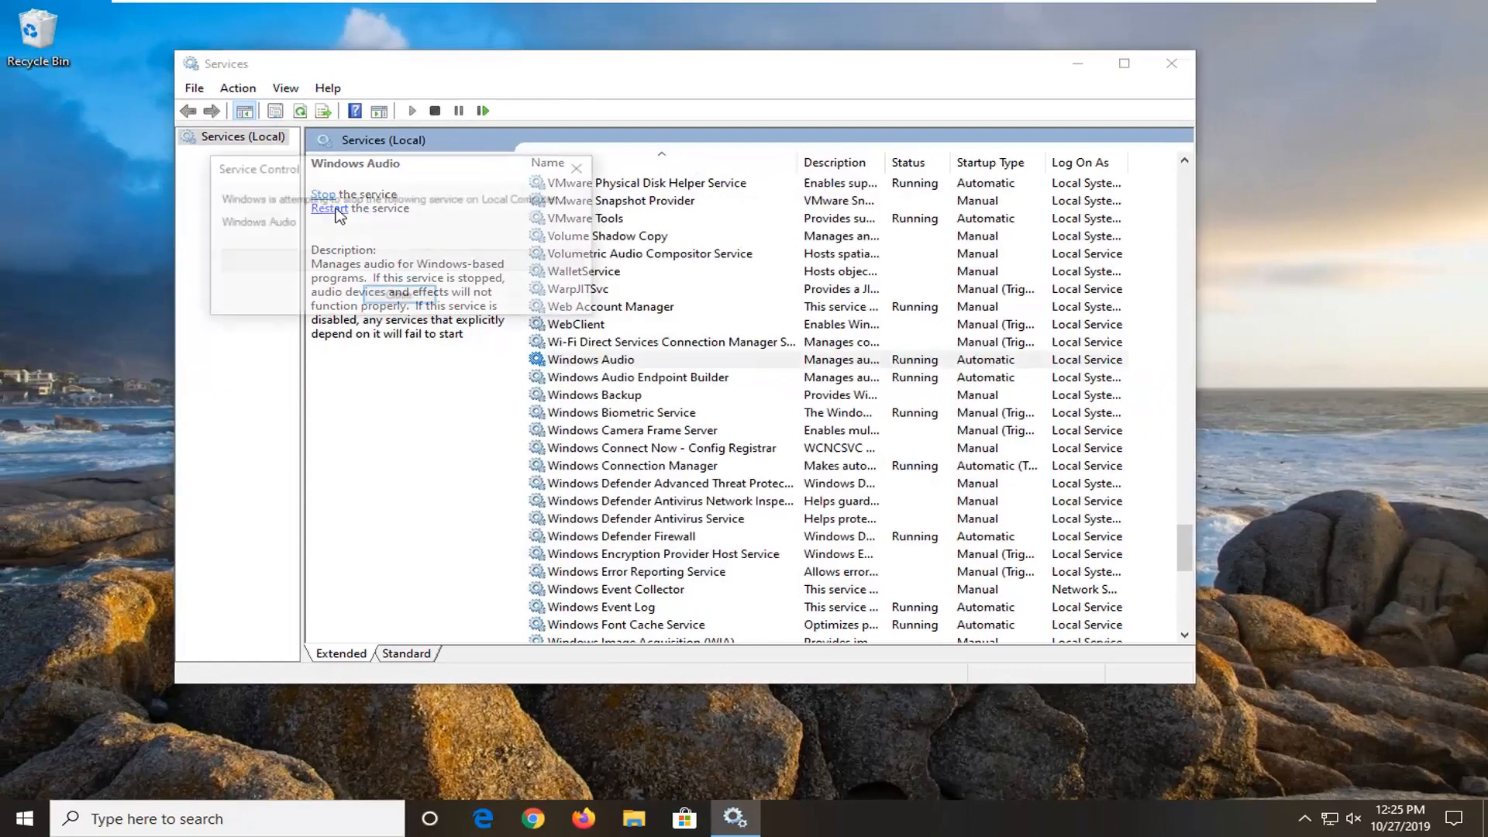
left_click(339, 207)
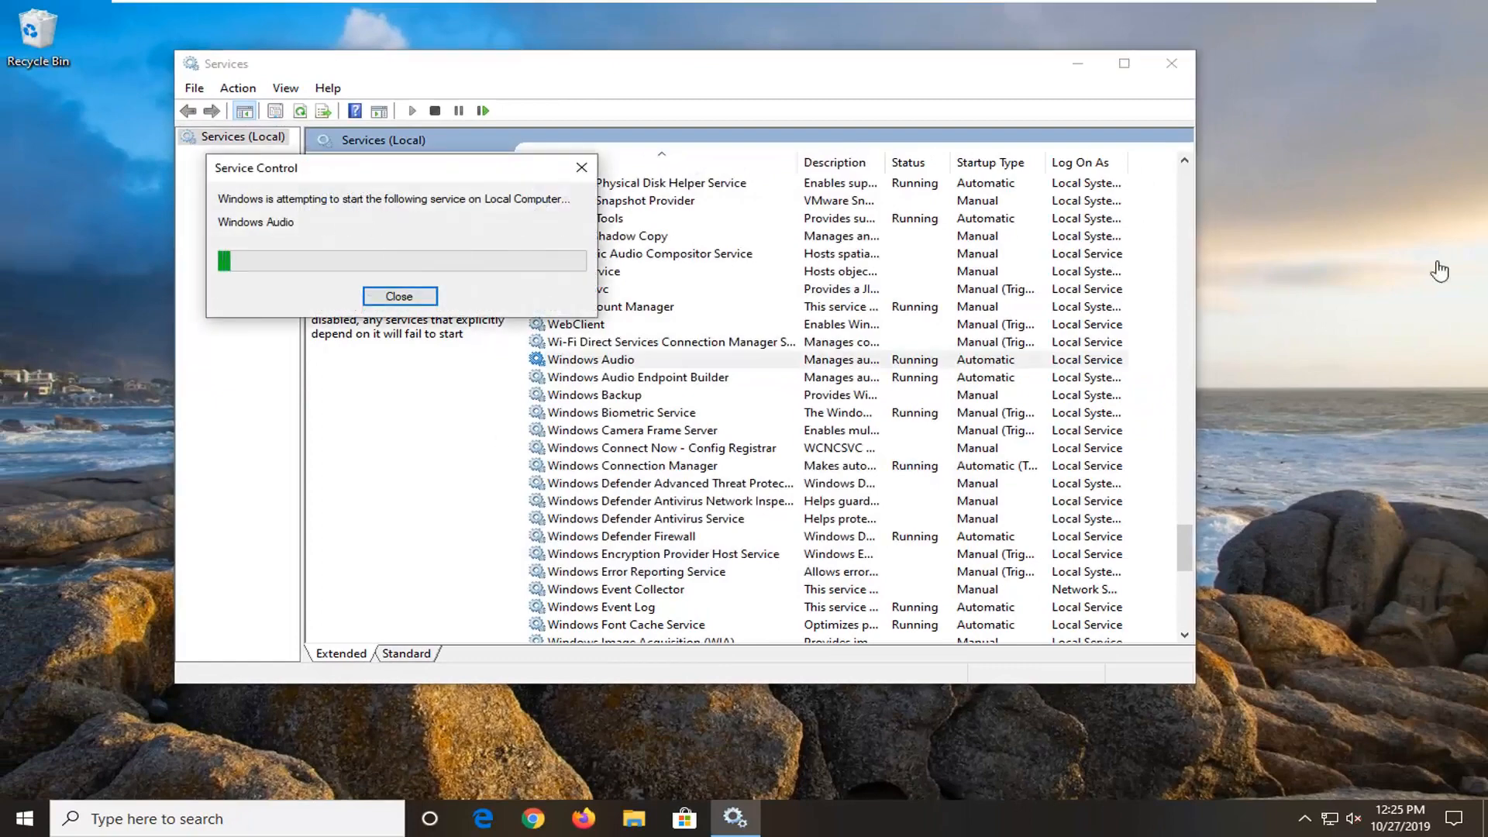
left_click(400, 296)
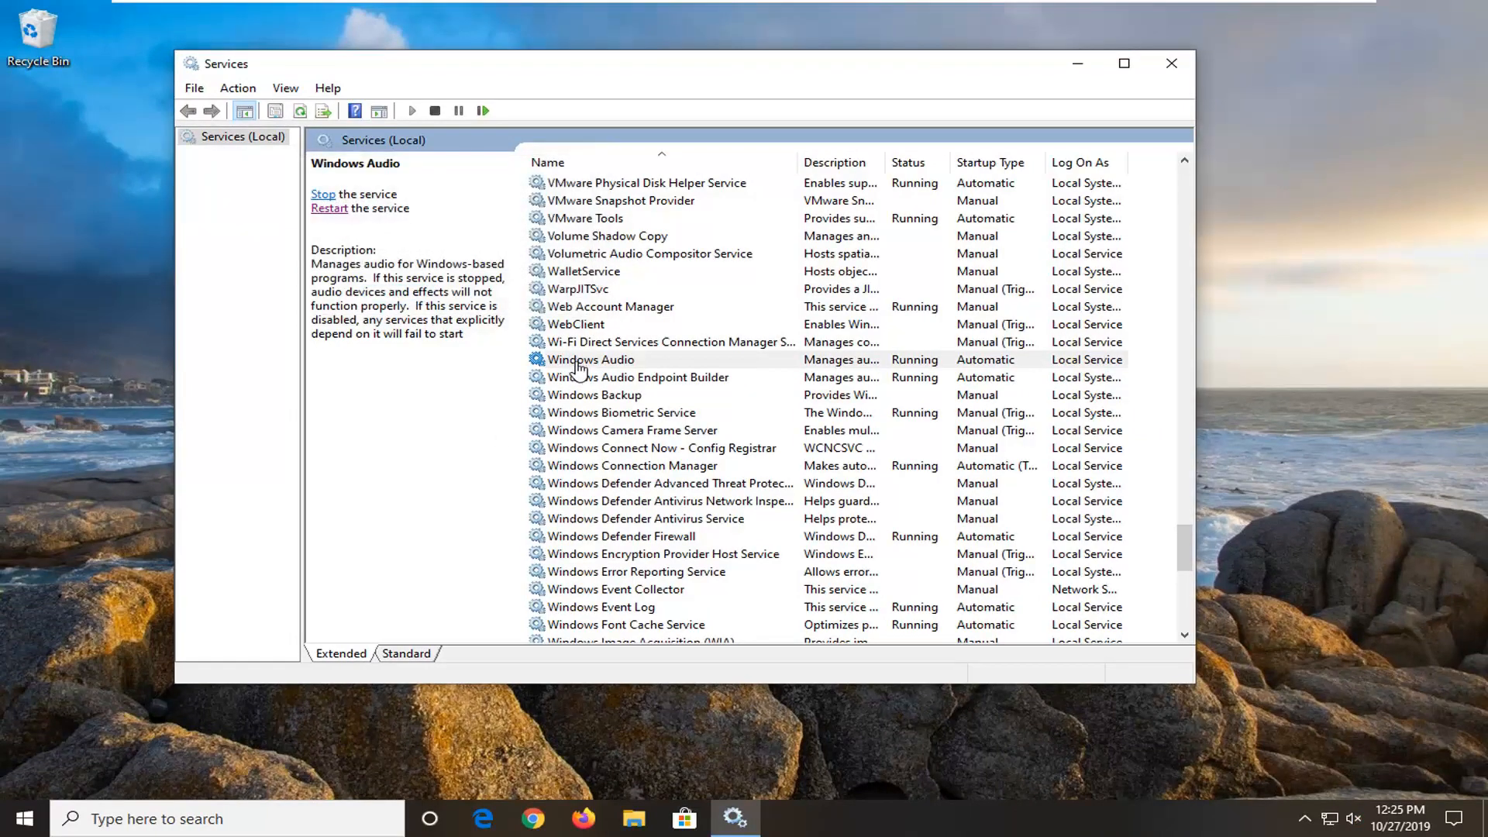
- Reopen Windows Audio properties to confirm the service status reads Running
double_click(590, 359)
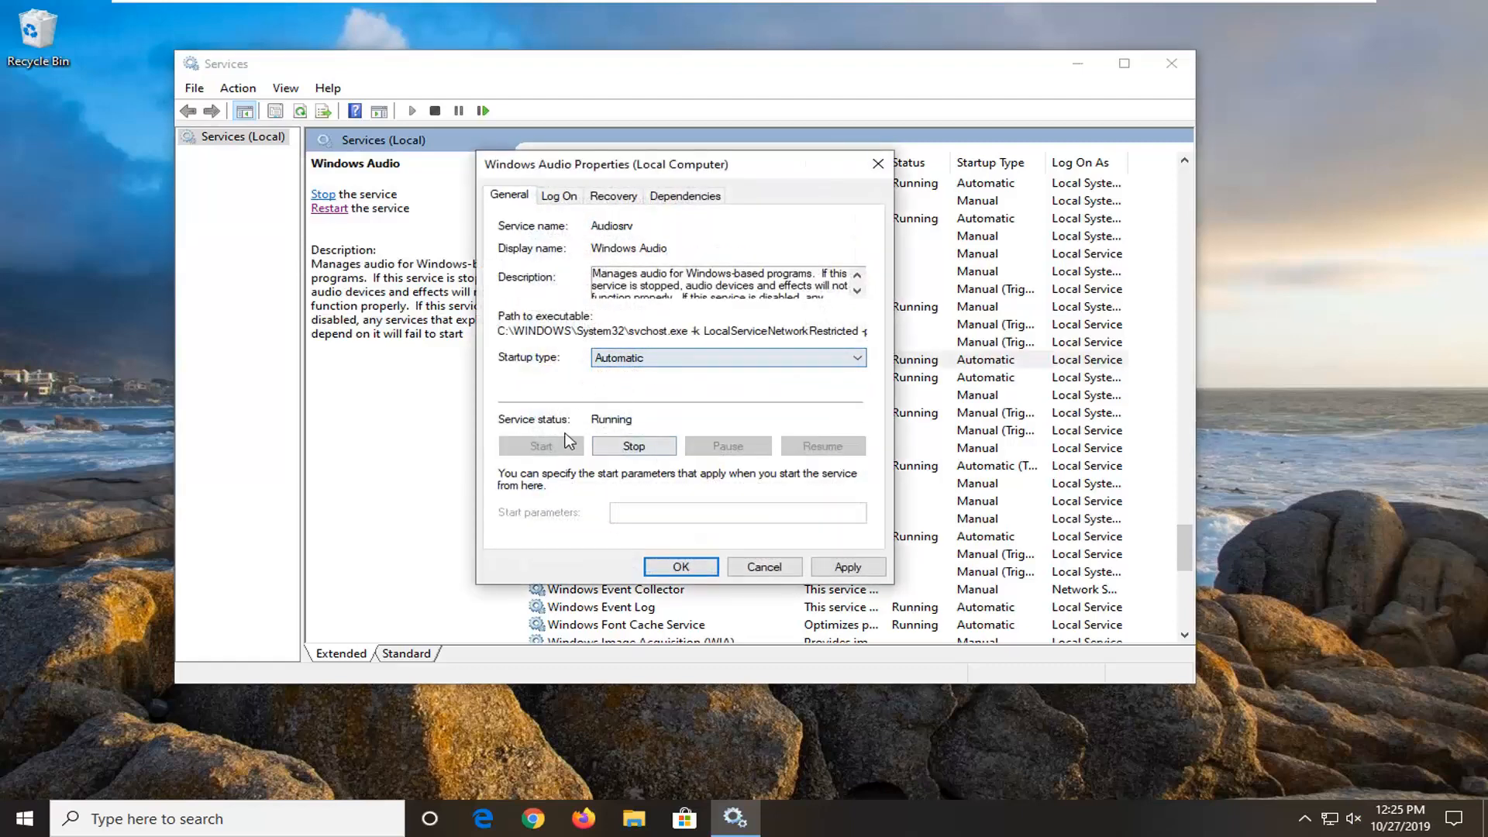
mouse_move(632, 447)
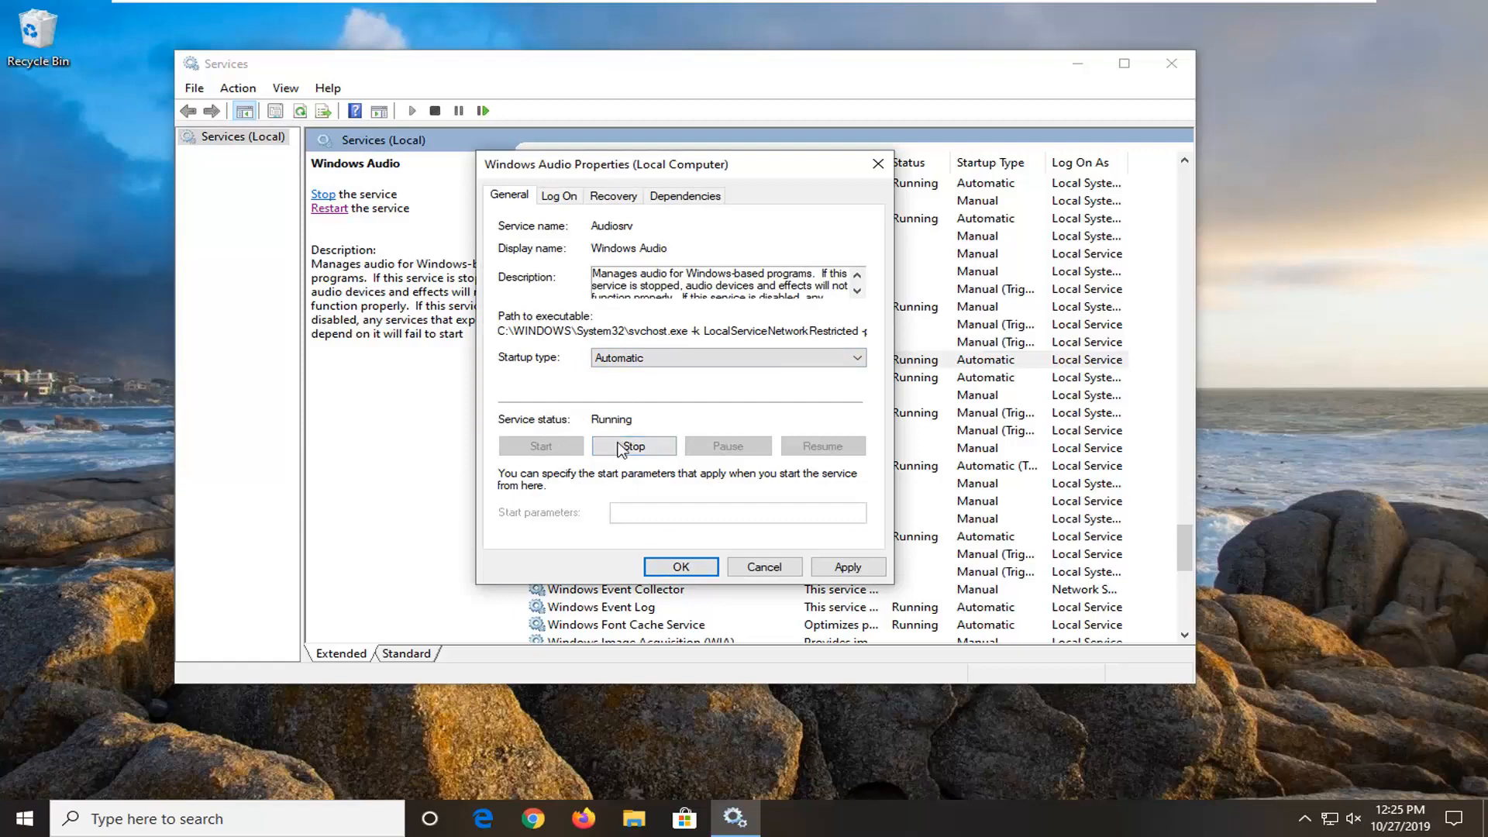
mouse_move(662, 494)
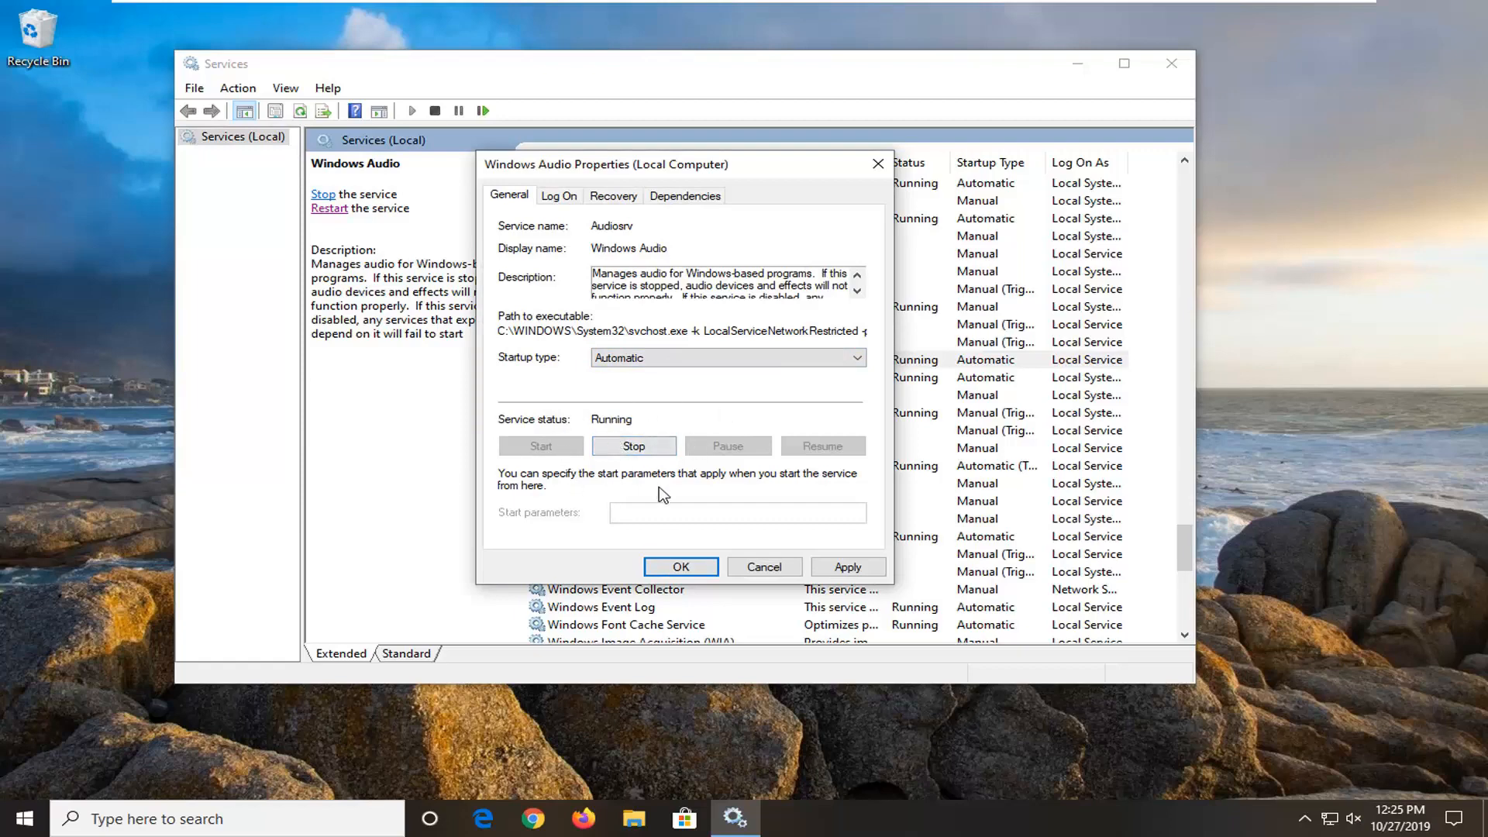
left_click(680, 566)
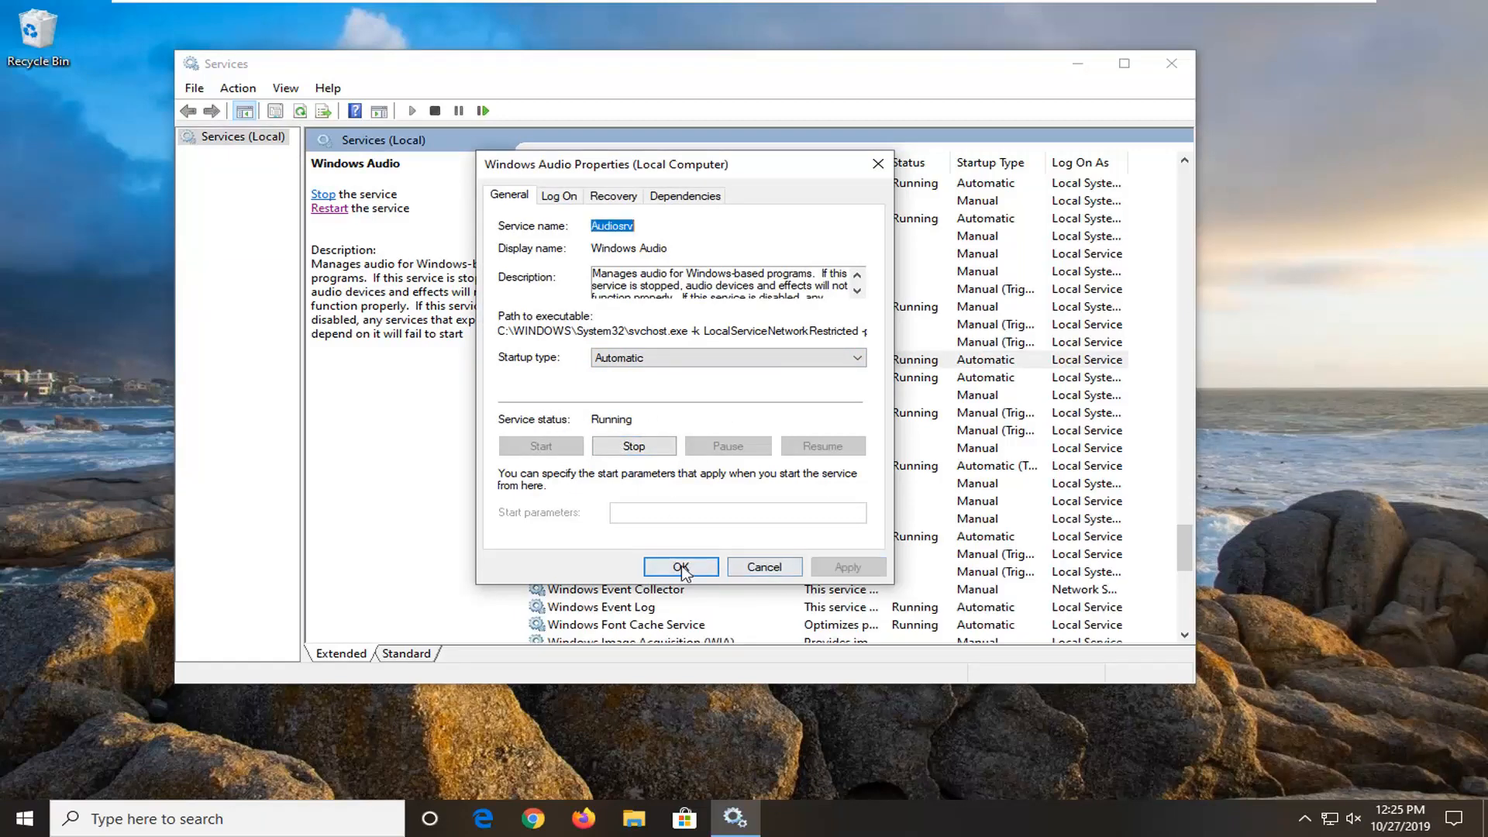
- Close the Windows Audio properties dialog and the Services window
left_click(680, 566)
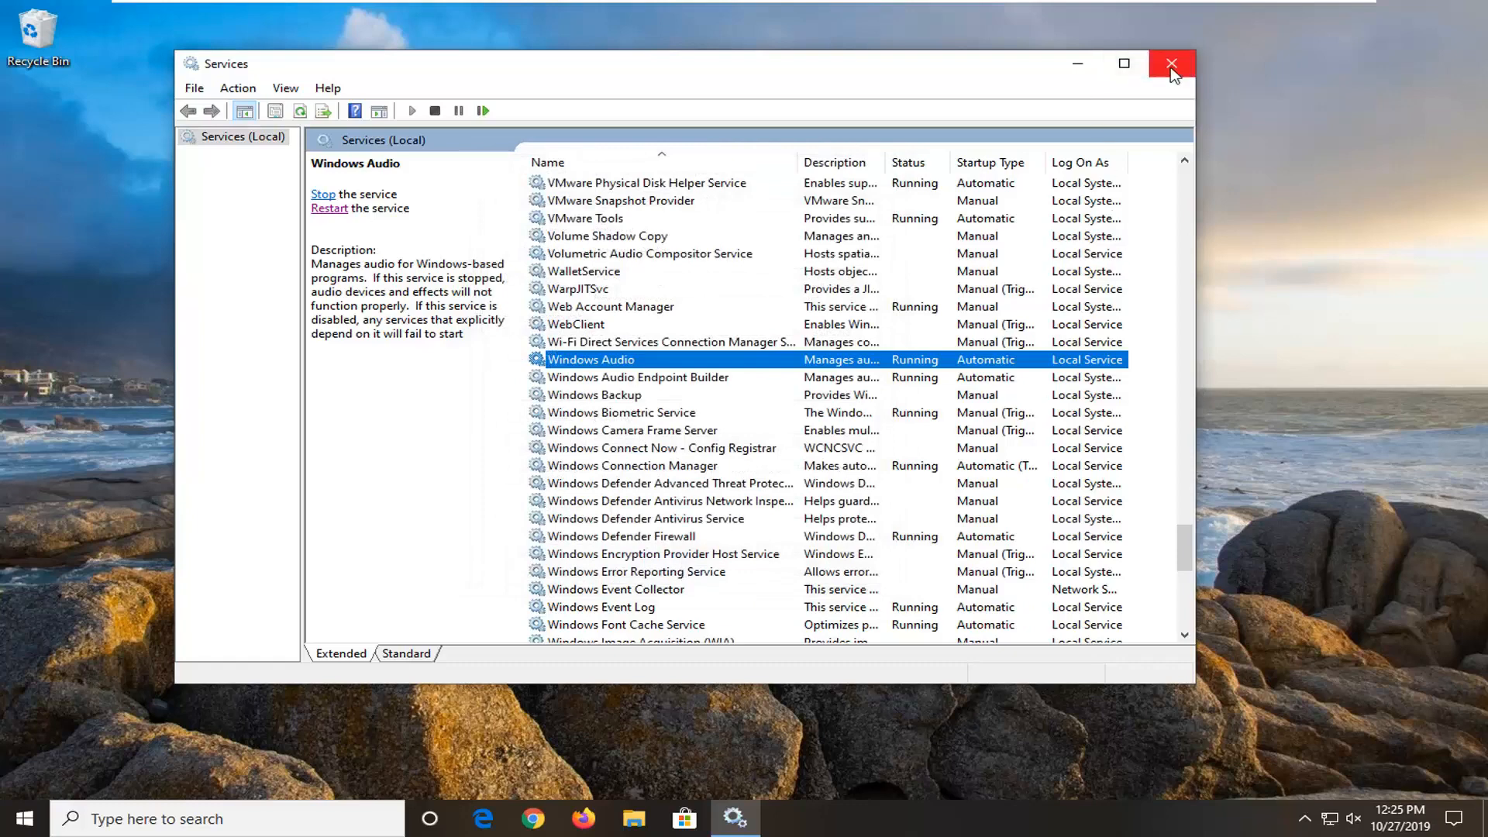
mouse_move(1172, 64)
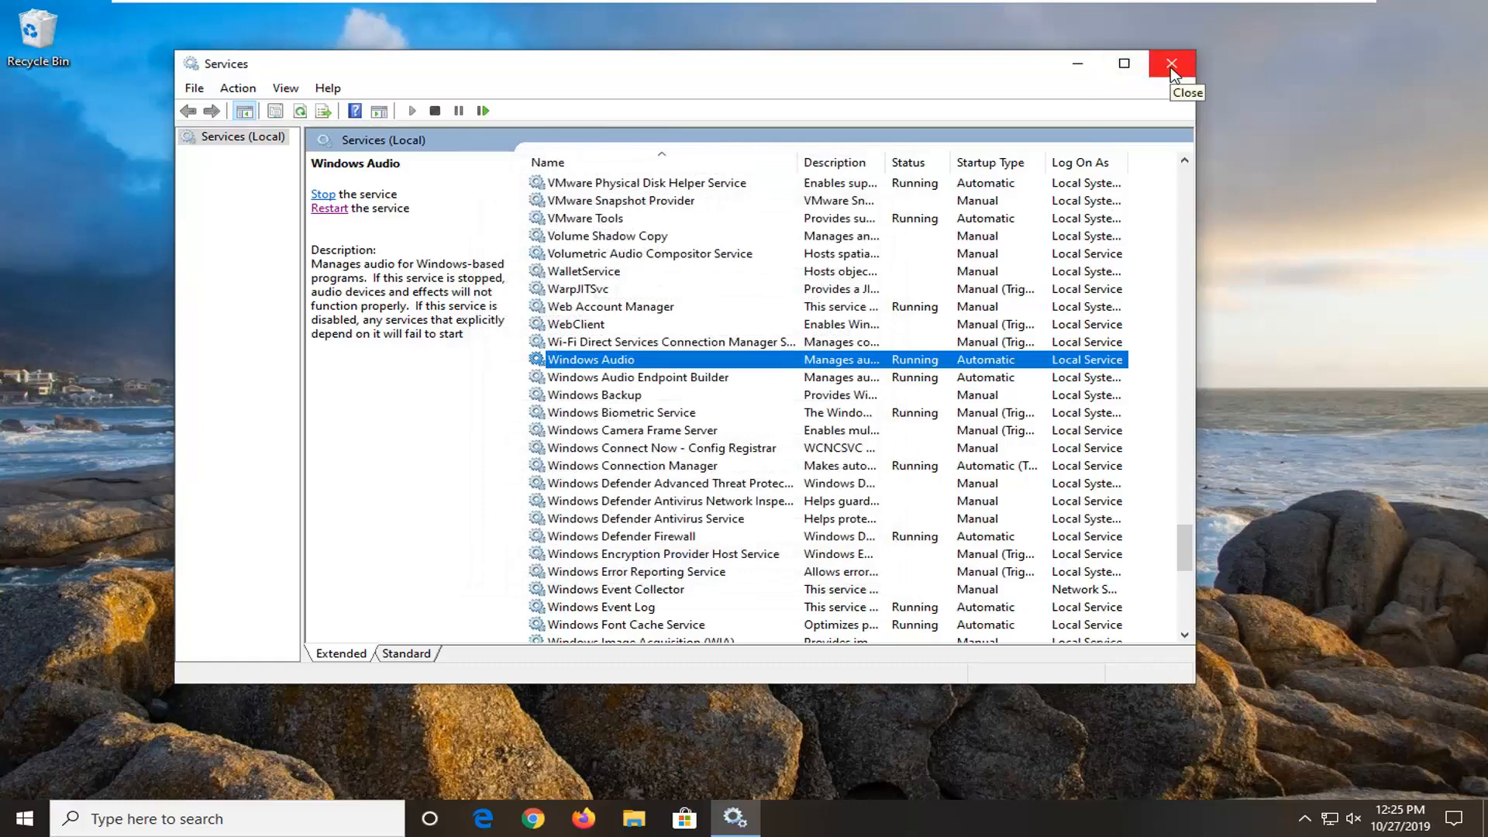
left_click(1172, 63)
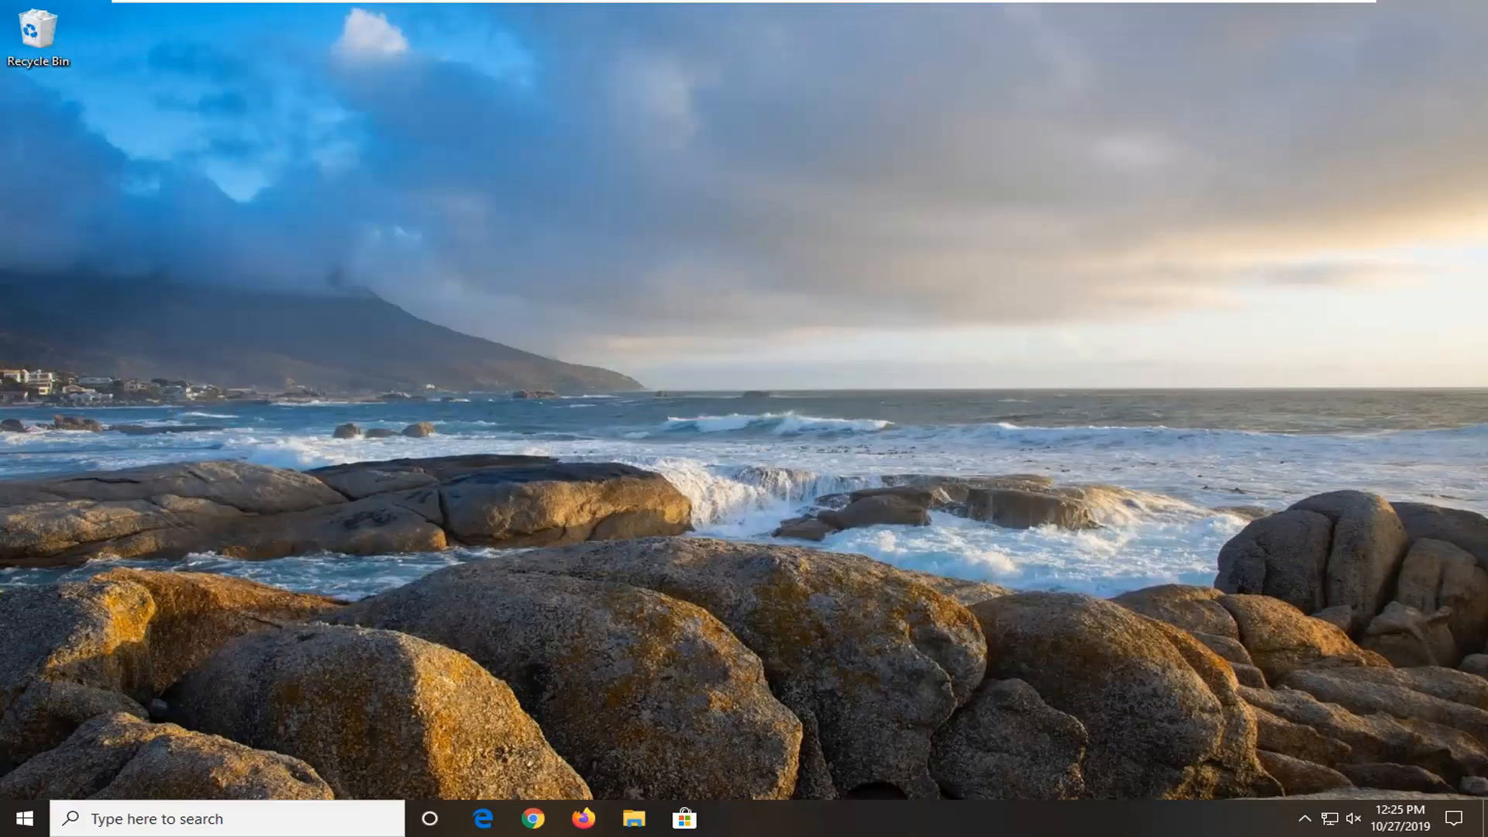